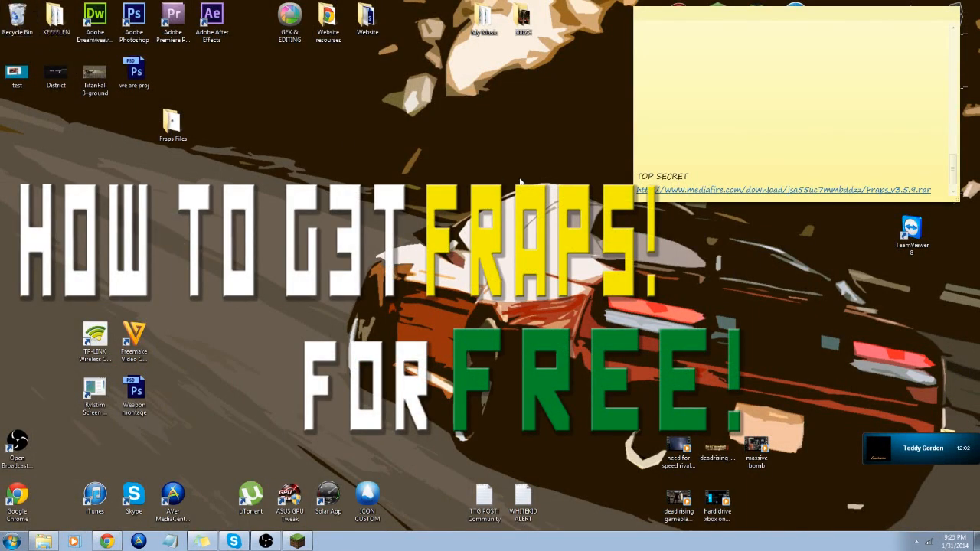
- Select the MediaFire Fraps download link in the desktop sticky note
{"action": "left_click", "coordinate": [869, 174]}
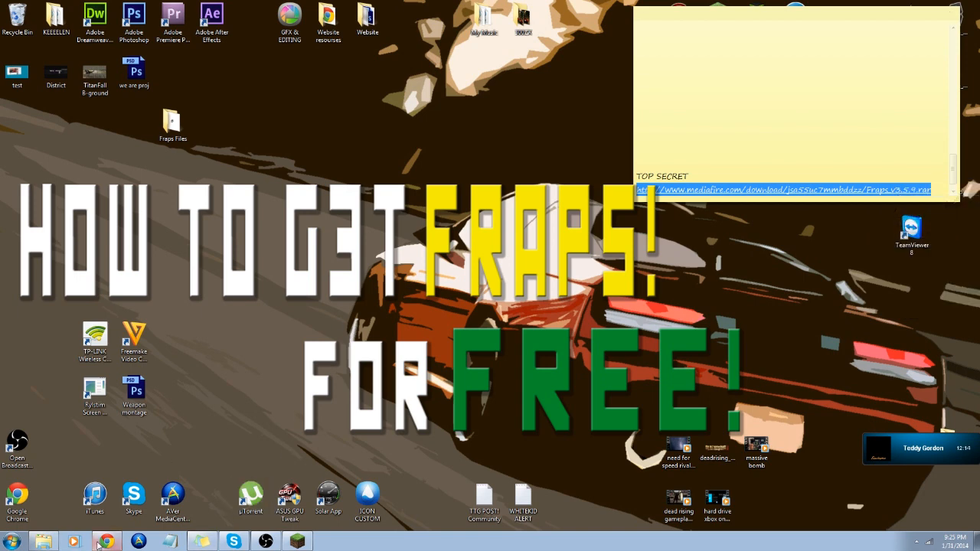
- Download Fraps_v3.5.9.rar from the MediaFire link in a new Chrome tab
{"action": "left_click", "coordinate": [107, 542]}
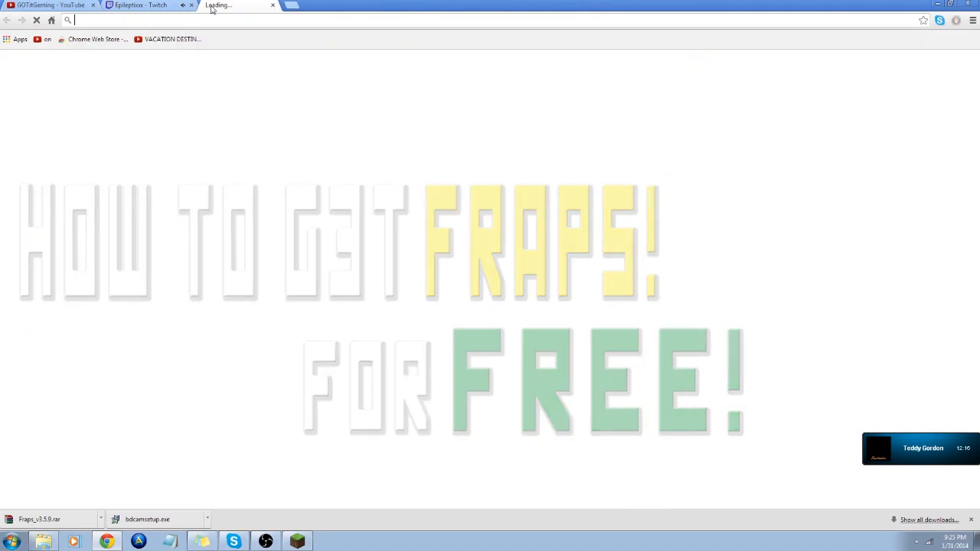
{"action": "type", "text": "http://www.mediafire.com/download/jsa55uc7mmbddzz/Fraps_v3.5.9.rar"}
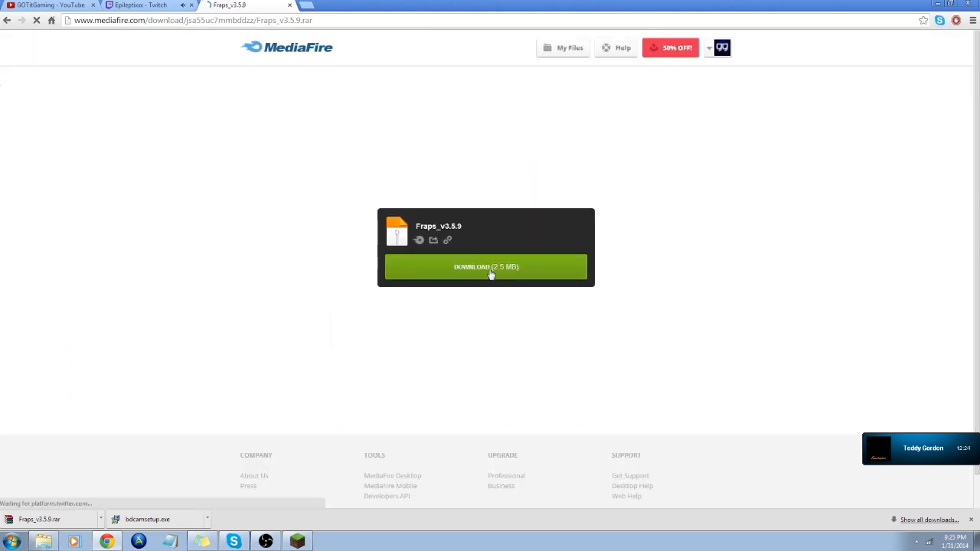
{"action": "left_click", "coordinate": [485, 266]}
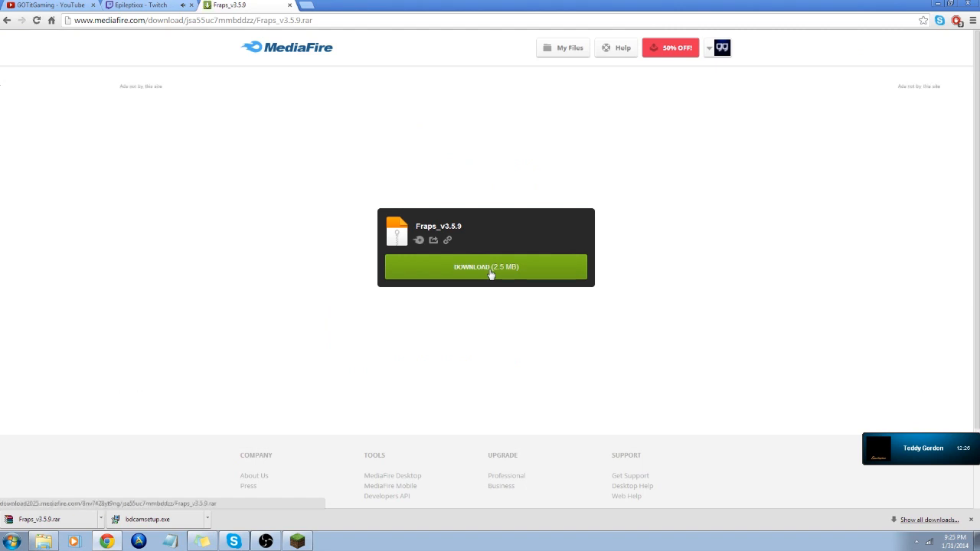
{"action": "left_click", "coordinate": [485, 266]}
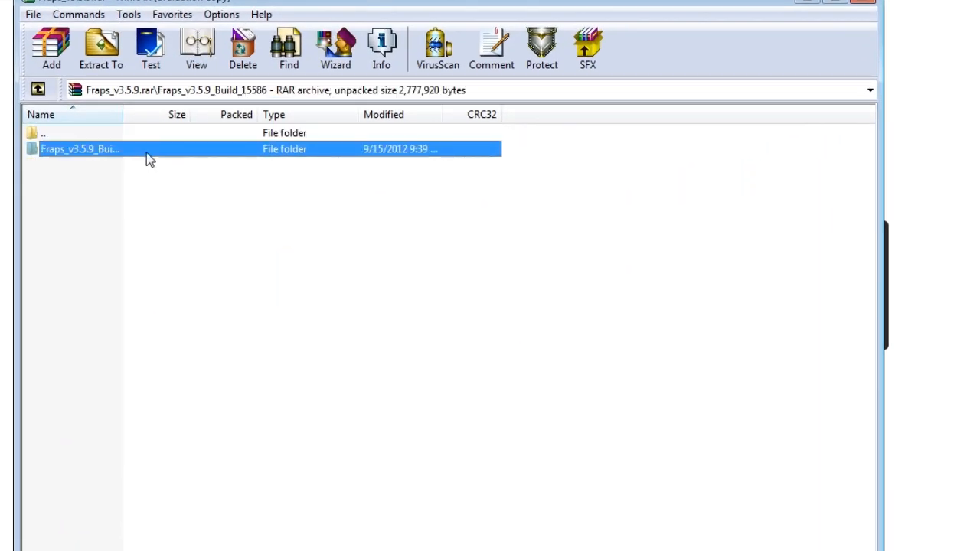
- Run setup.exe from the Fraps_v3.5.9_Build_15586 folder inside the archive
{"action": "double_click", "coordinate": [79, 149]}
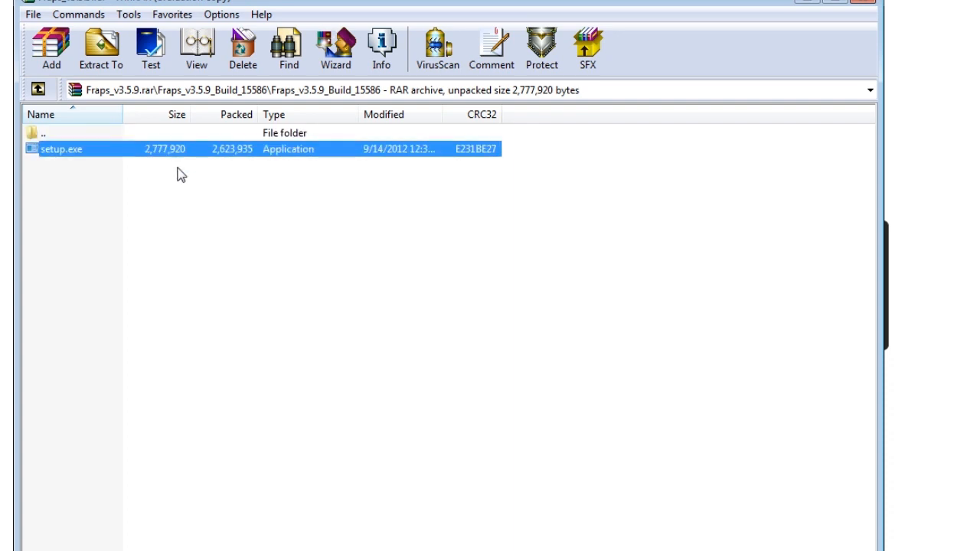
{"action": "double_click", "coordinate": [63, 148]}
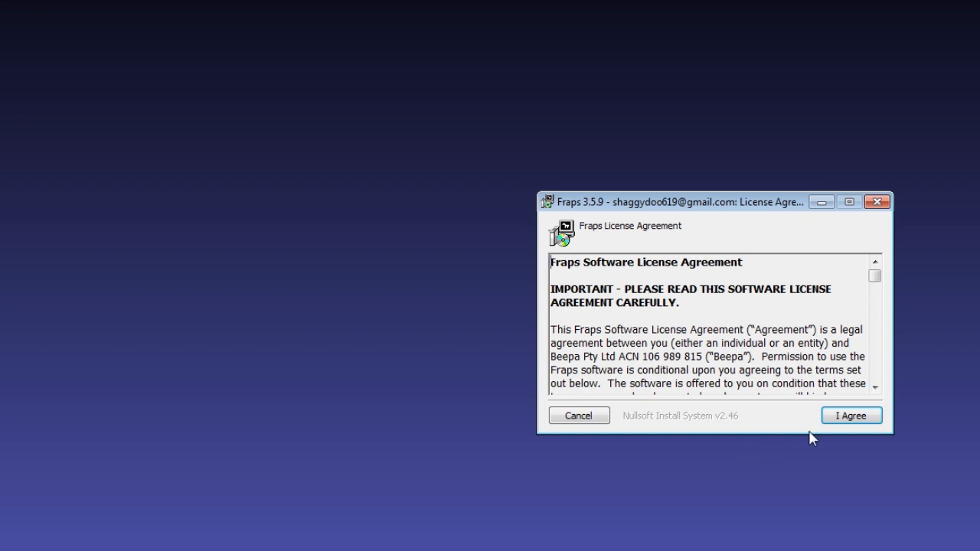
- Accept the license, install to C:\Fraps with the Fraps Start Menu folder, and close the installer
{"action": "left_click", "coordinate": [851, 415]}
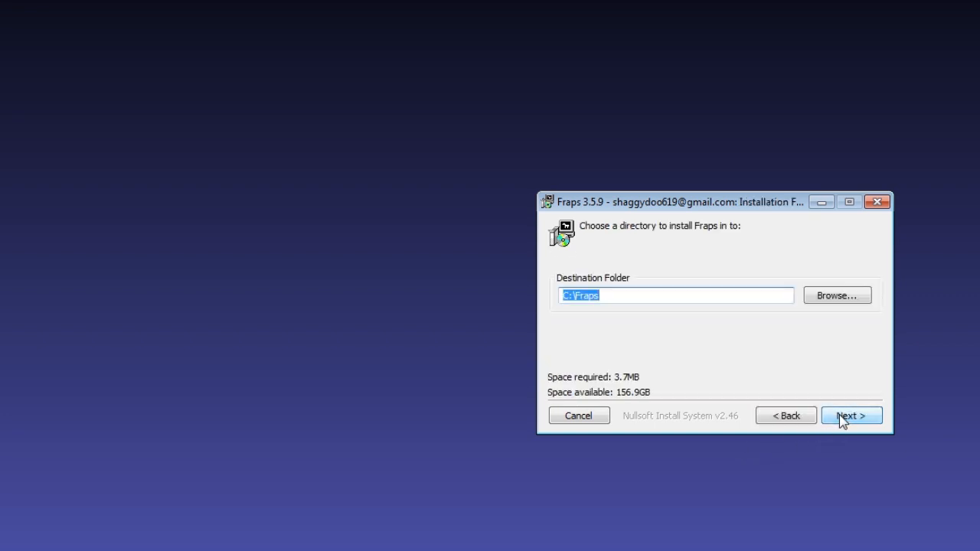
{"action": "left_click", "coordinate": [851, 415]}
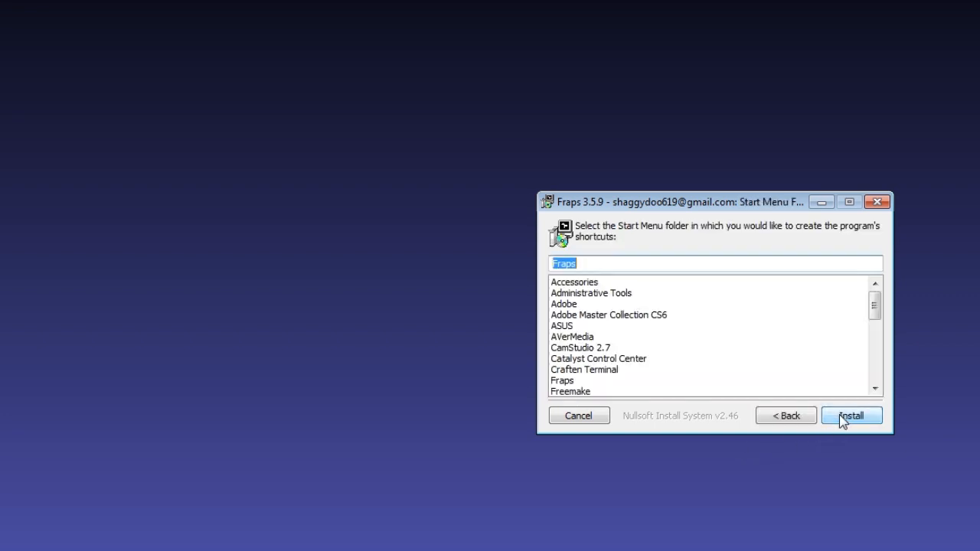
{"action": "left_click", "coordinate": [851, 414]}
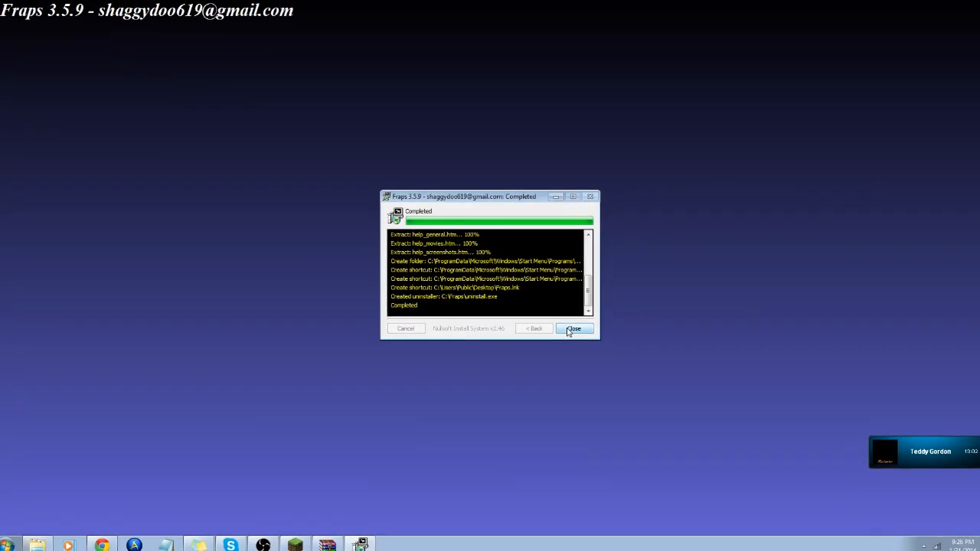
{"action": "left_click", "coordinate": [573, 328]}
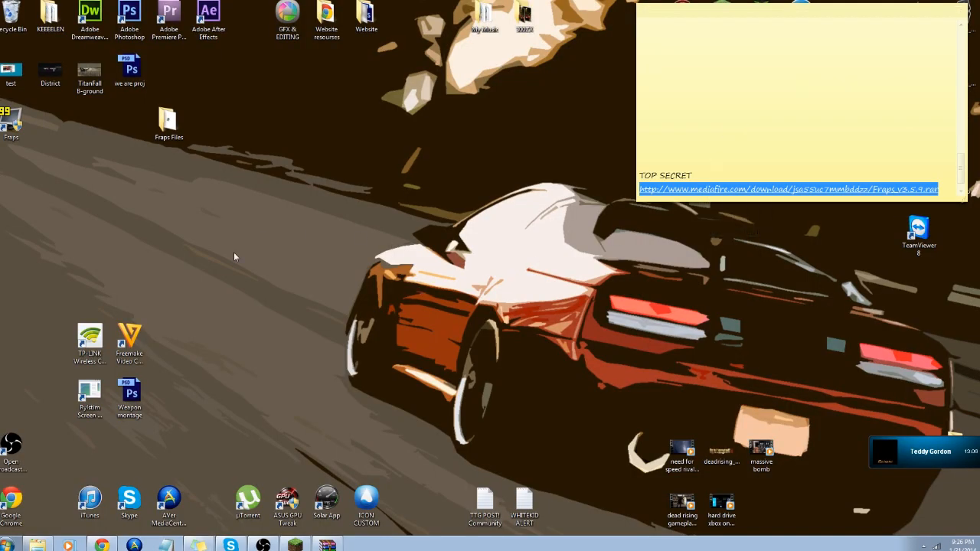
- Move the Fraps shortcut below the Fraps Files folder and launch Fraps
{"action": "left_click_drag", "start_coordinate": [12, 123], "coordinate": [169, 176]}
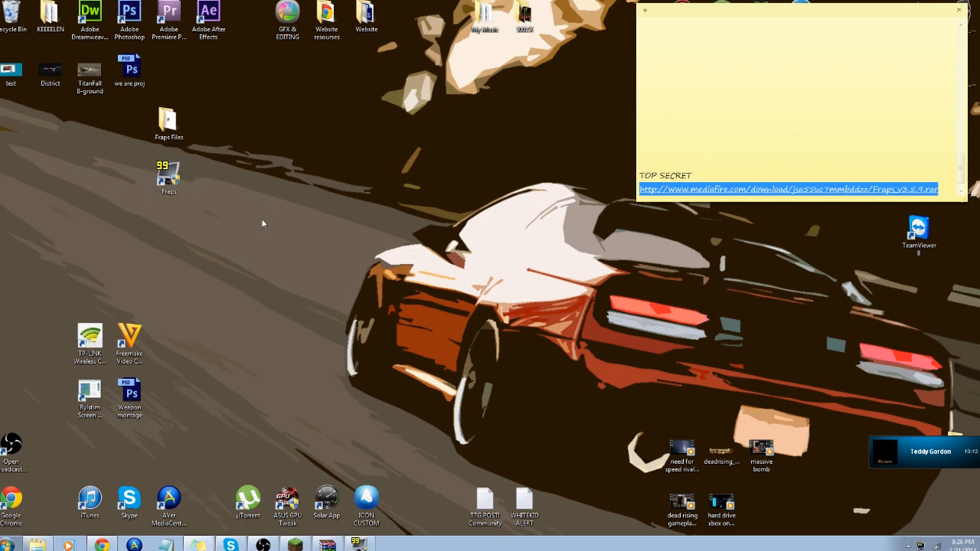
{"action": "mouse_move", "coordinate": [303, 222]}
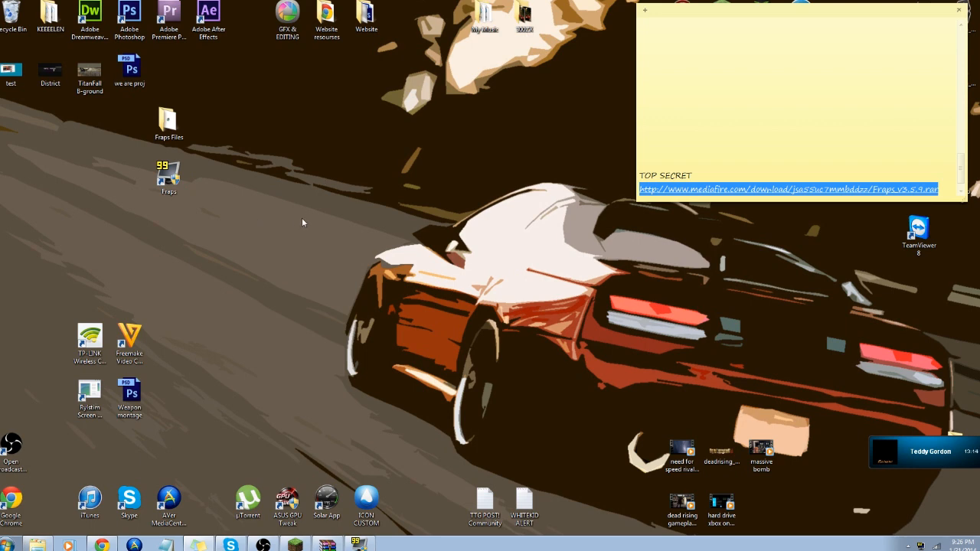
{"action": "left_click", "coordinate": [168, 171]}
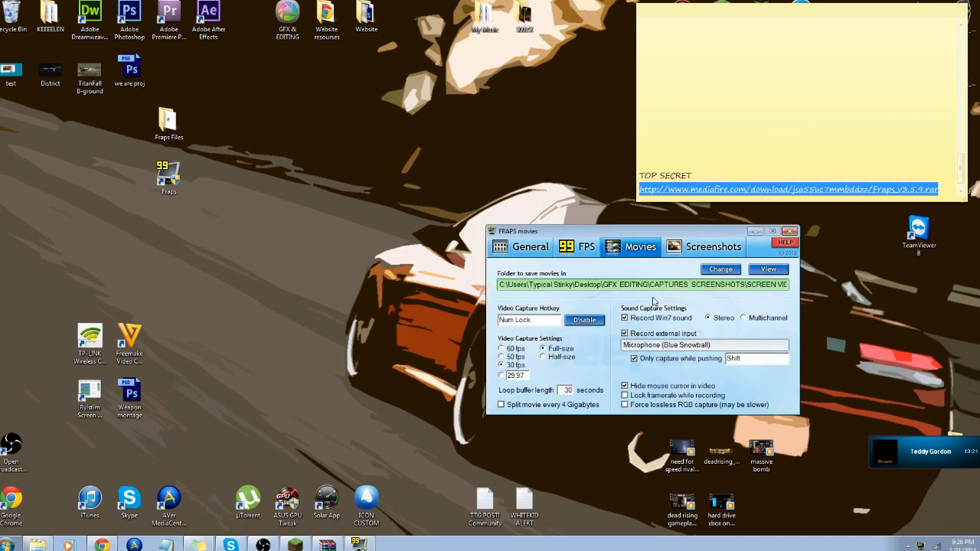
- Review the FPS benchmark settings and return to the Movies capture settings
{"action": "left_click", "coordinate": [576, 247]}
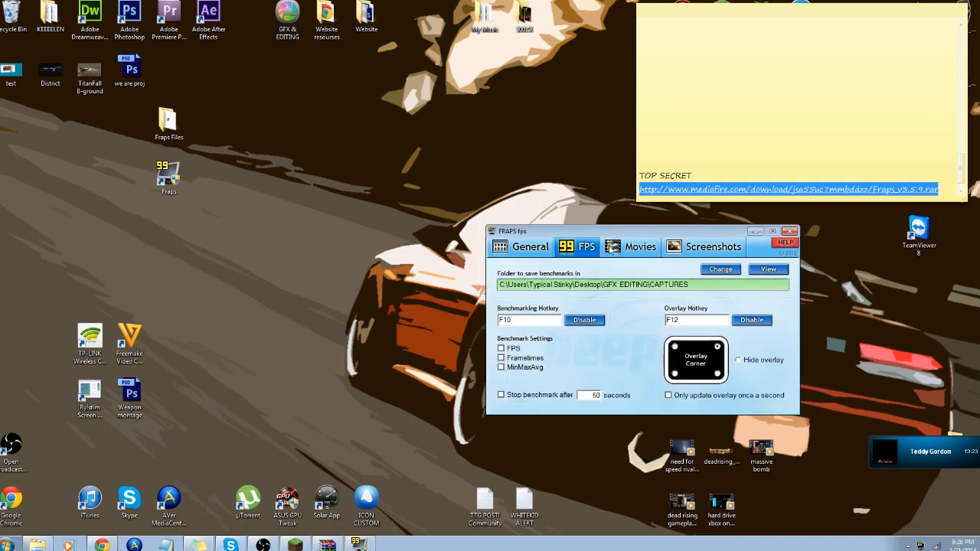
{"action": "left_click", "coordinate": [631, 247]}
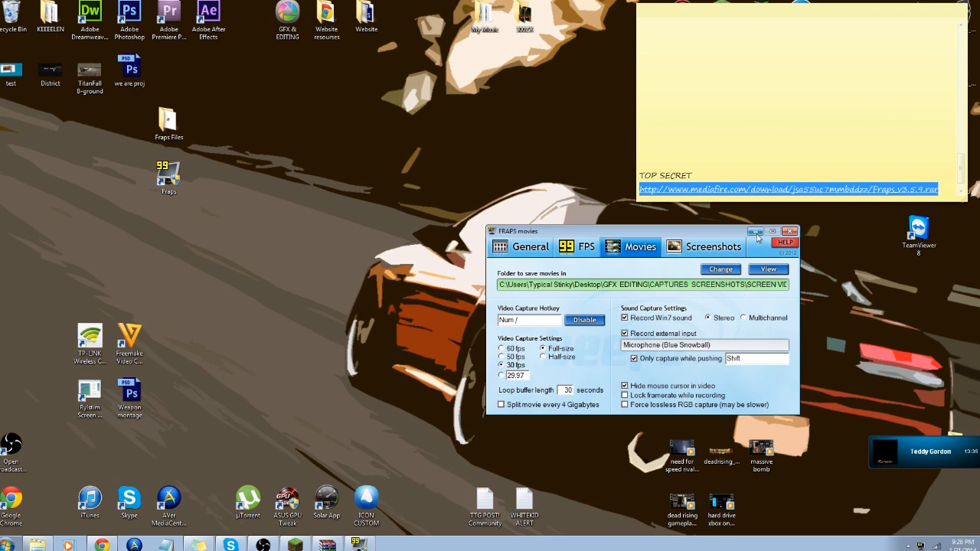
{"action": "mouse_move", "coordinate": [437, 368]}
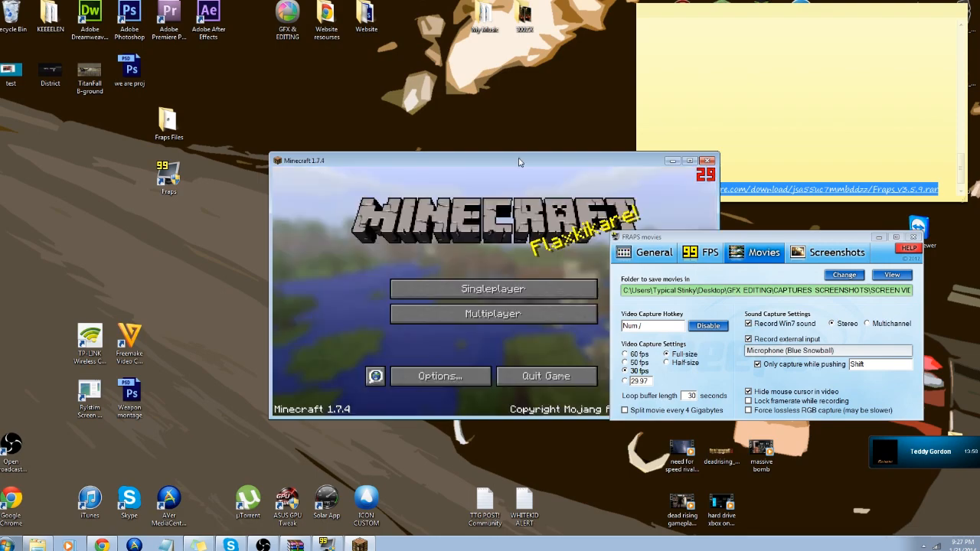
- Enter the Multiplayer menu to join the server
{"action": "left_click", "coordinate": [493, 314]}
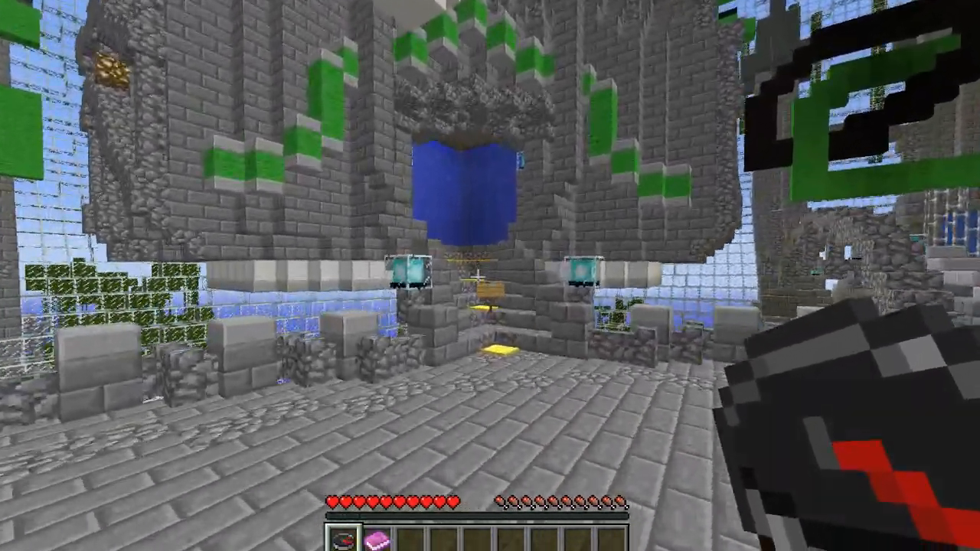
{"action": "key", "text": "Escape"}
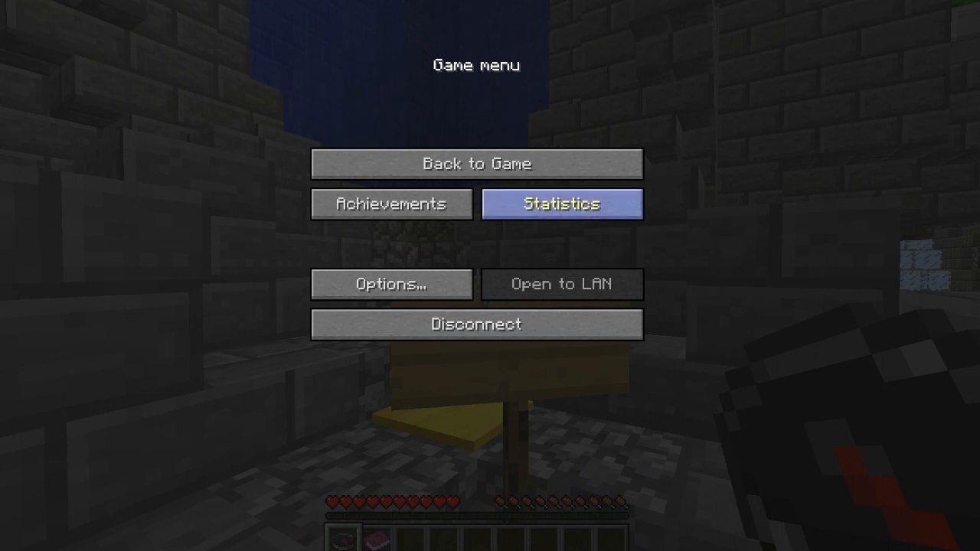
{"action": "left_click", "coordinate": [476, 162]}
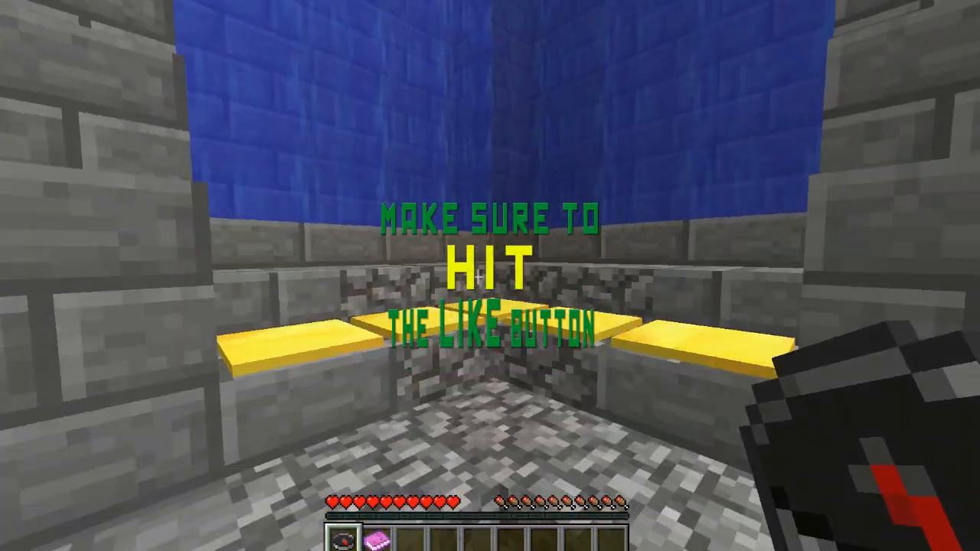